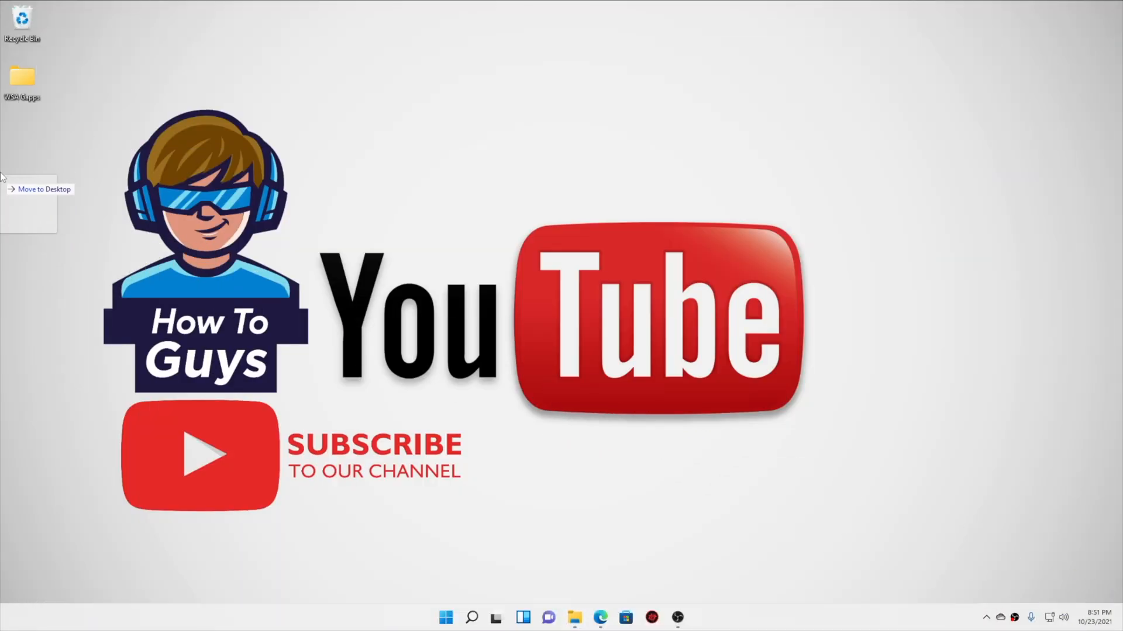
- Bring up the Start menu showing pinned apps and recommended files
{"action": "left_click", "coordinate": [496, 617]}
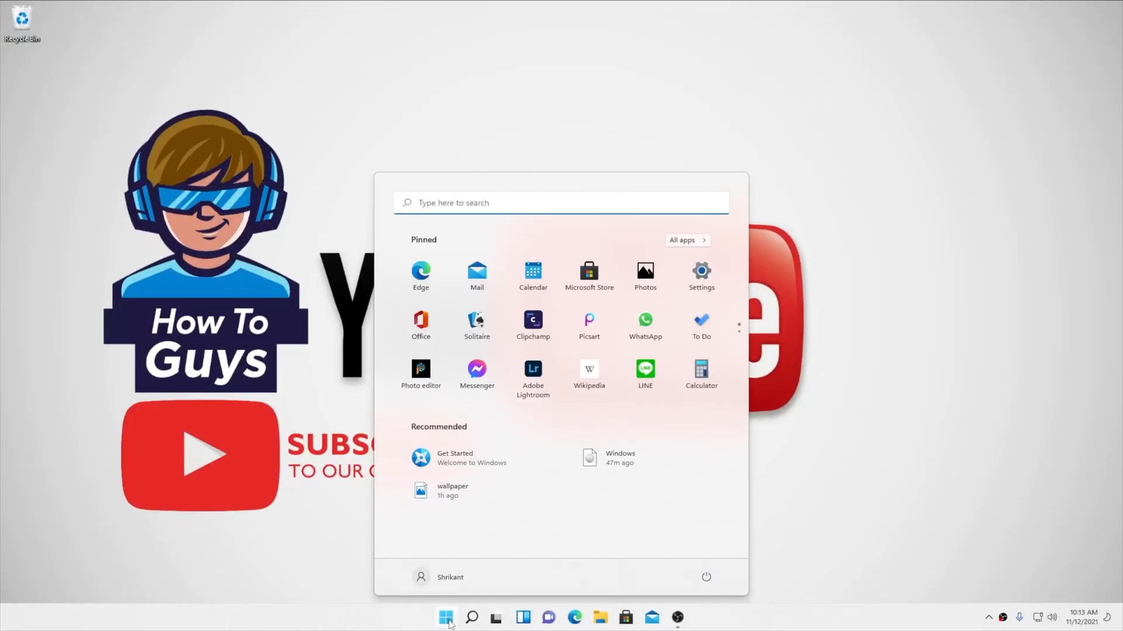
- Launch File Explorer from the taskbar onto Quick access with its folders and recent files
{"action": "left_click", "coordinate": [446, 618]}
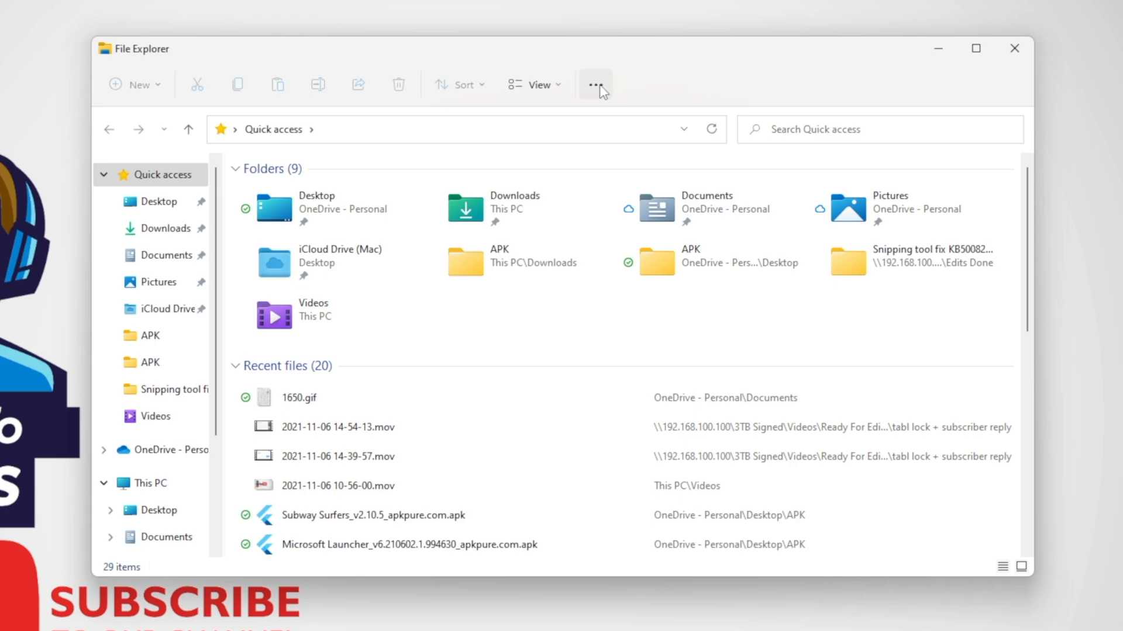
{"action": "left_click", "coordinate": [595, 84]}
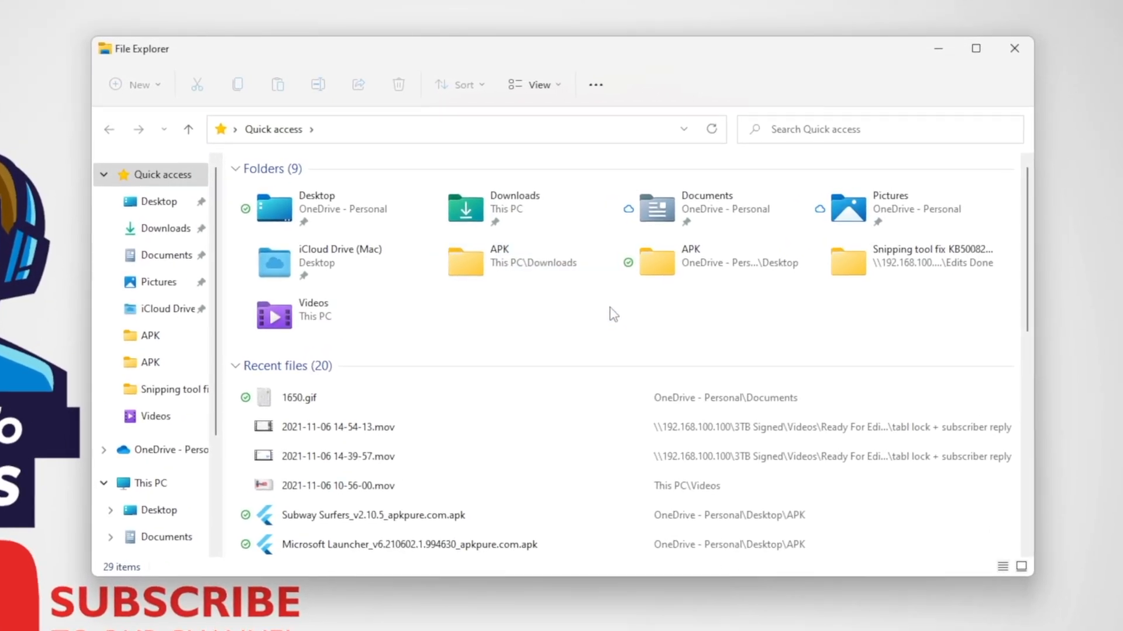
{"action": "left_click", "coordinate": [595, 85]}
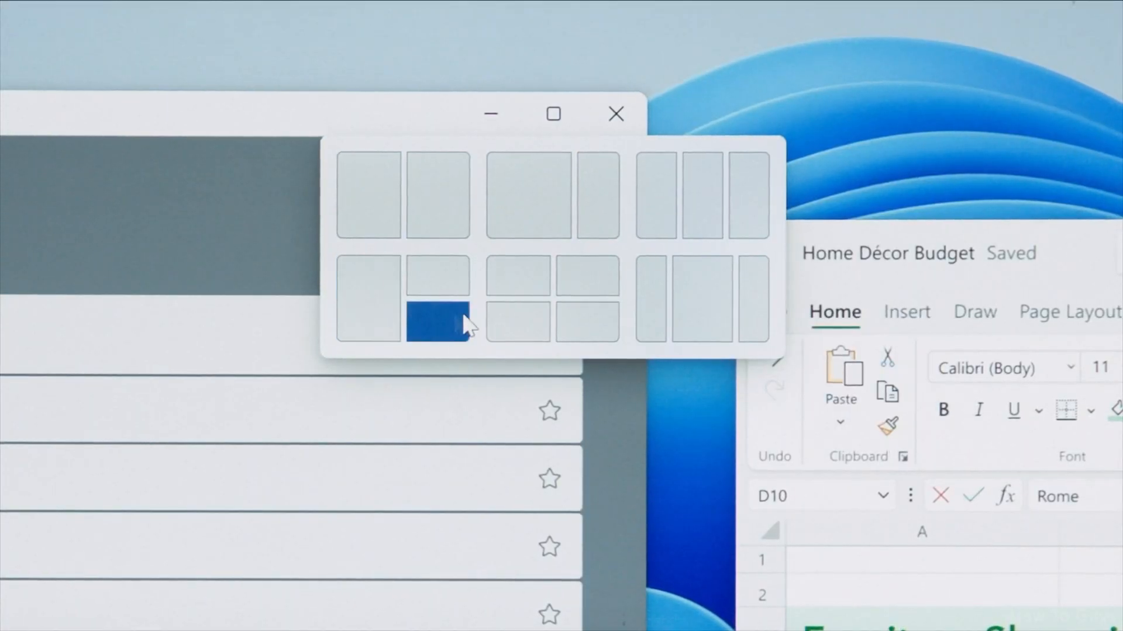
{"action": "mouse_move", "coordinate": [654, 195]}
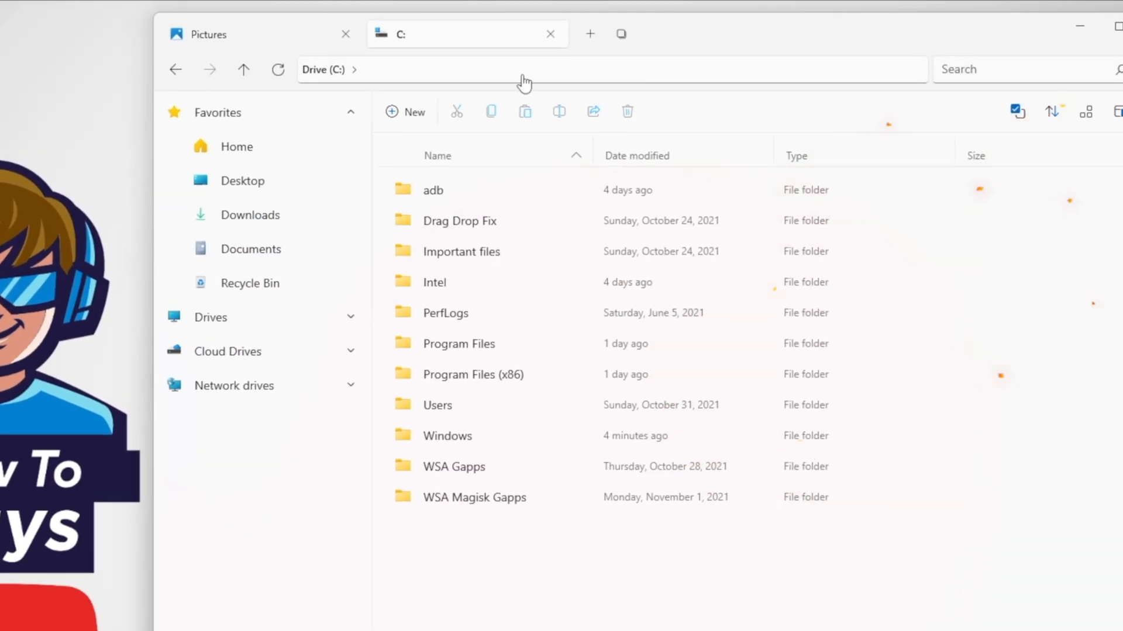
- Add new Home tabs beside Pictures and C:, then show the list of open tabs
{"action": "left_click", "coordinate": [589, 34]}
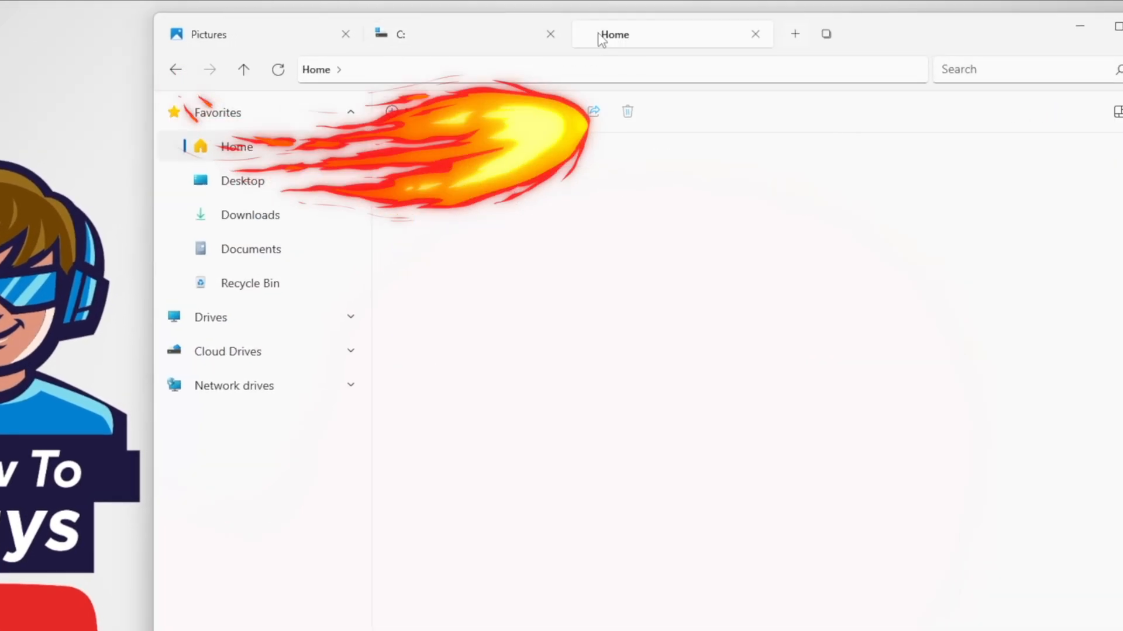
{"action": "left_click", "coordinate": [794, 34]}
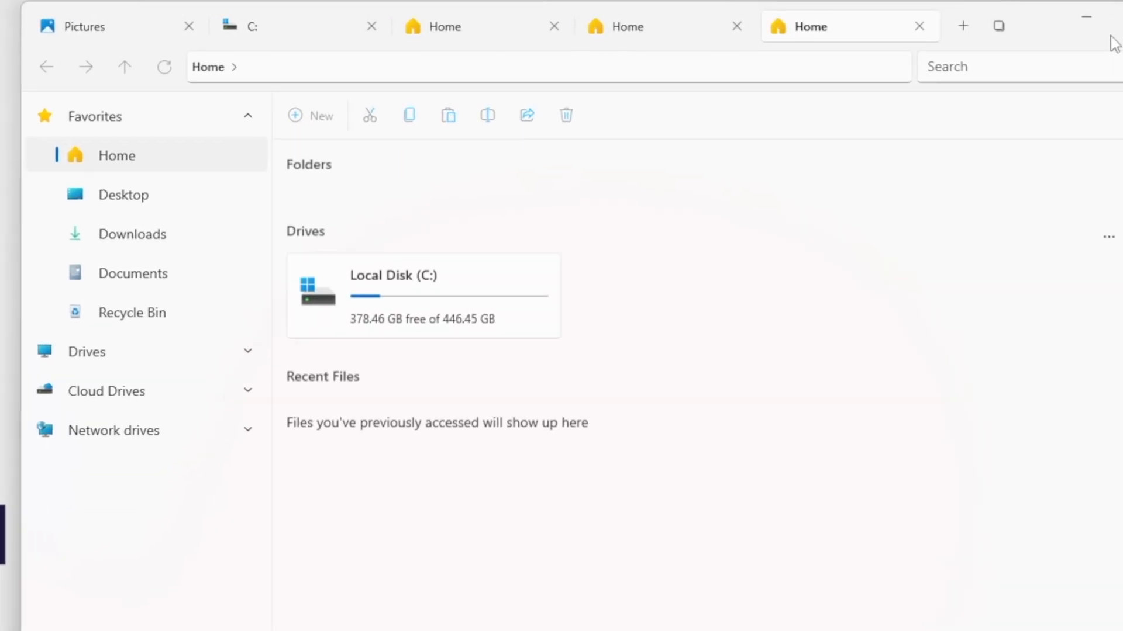
{"action": "left_click", "coordinate": [999, 27]}
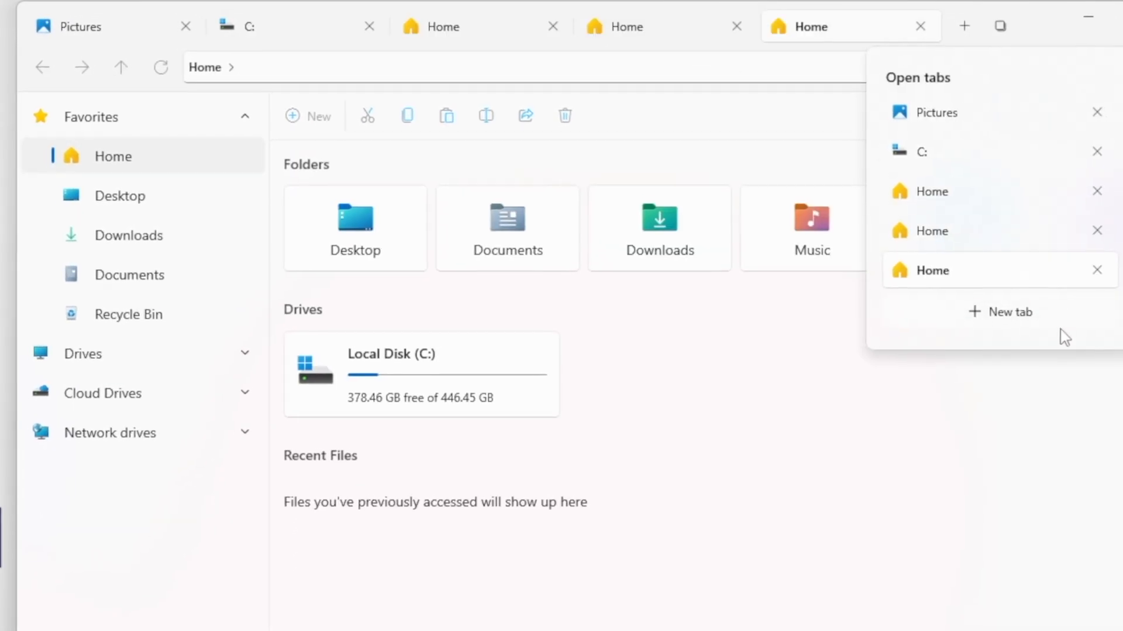